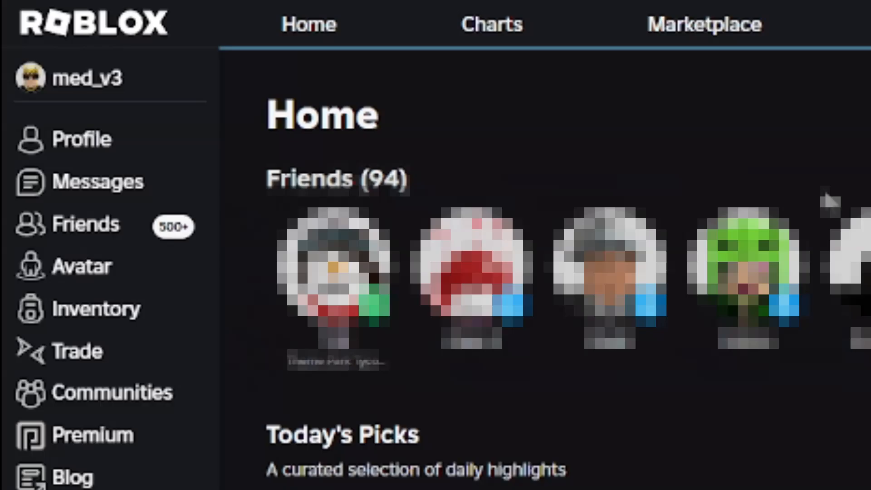
pyautogui.moveTo(495, 25)
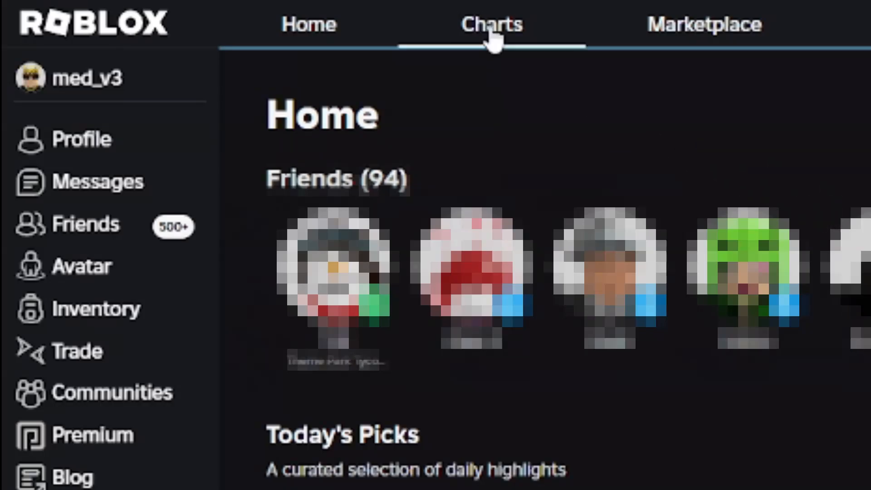
# Step: Go to the Roblox Charts page and browse the trending game listings
pyautogui.click(489, 24)
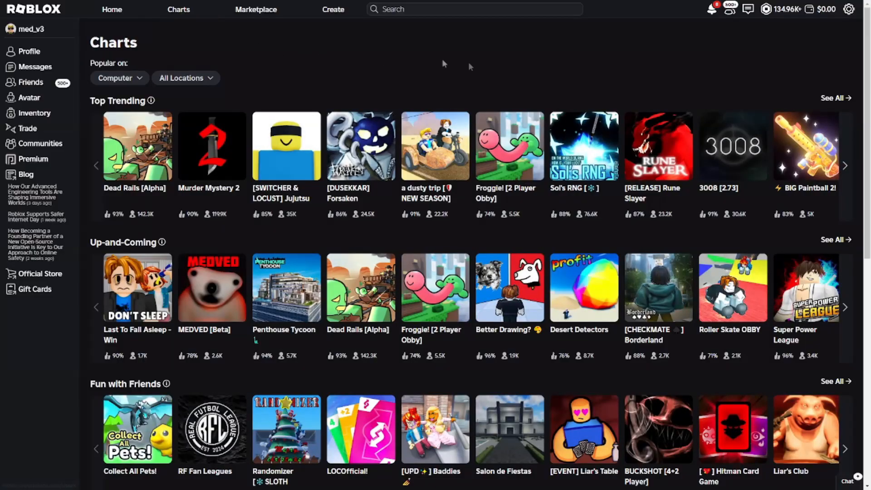
pyautogui.scroll(-3)
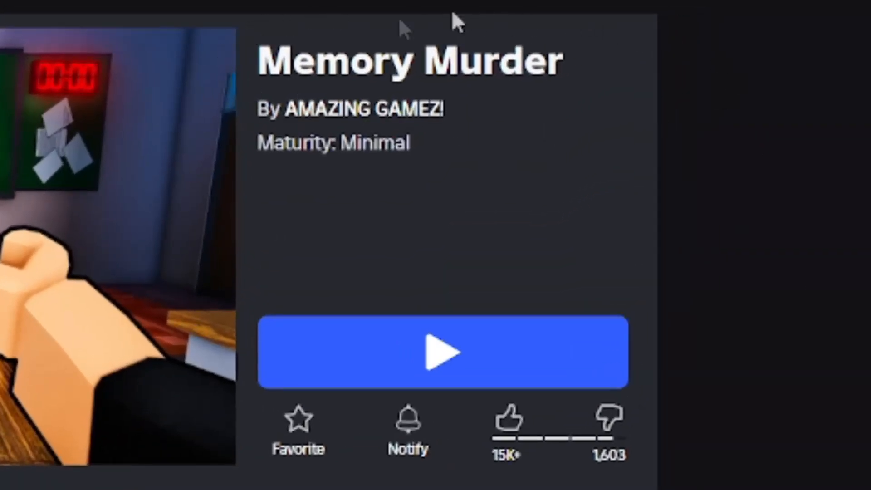
# Step: Review the Memory Murder game details, then dismiss ChatGPT's Upgrade your plan screen
pyautogui.scroll(-3)
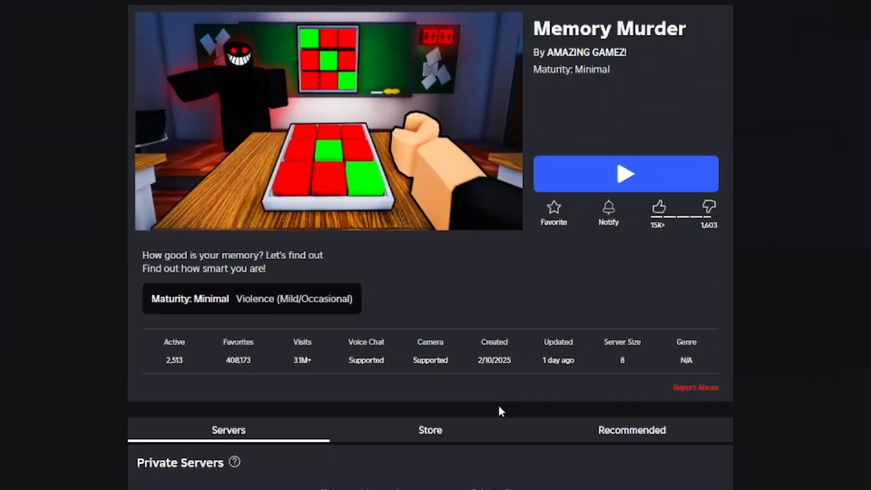
pyautogui.moveTo(513, 404)
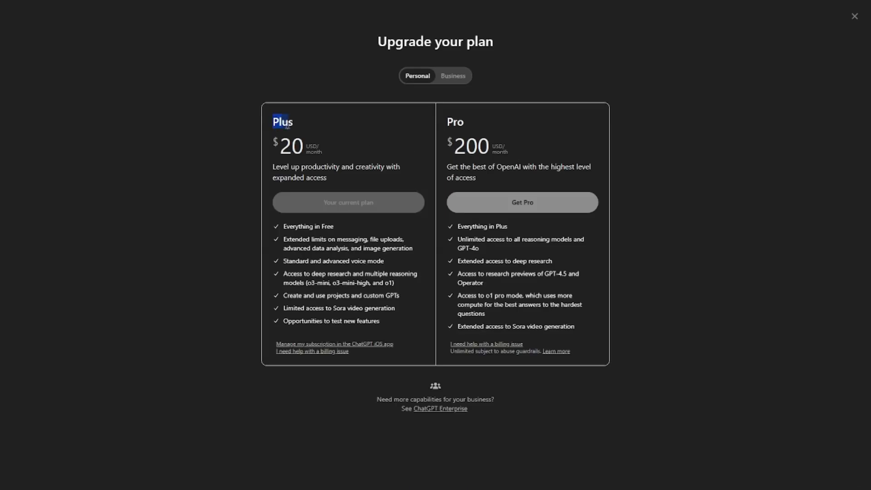
pyautogui.moveTo(705, 123)
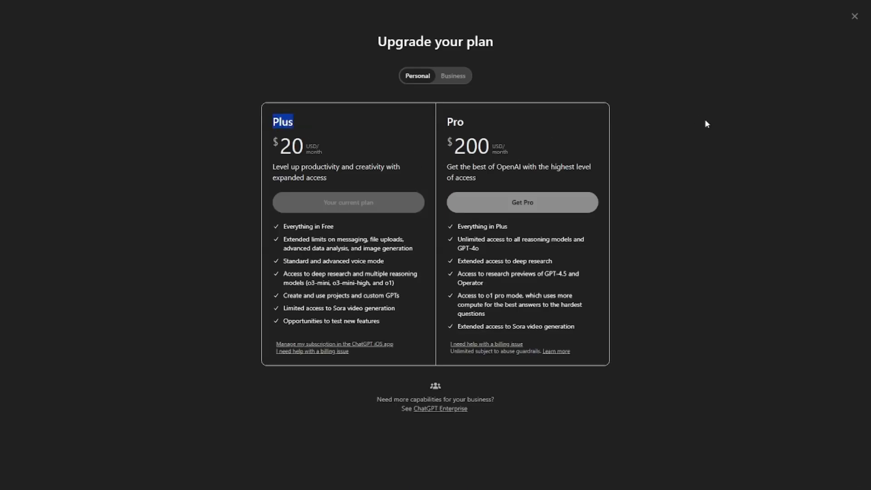
pyautogui.click(854, 16)
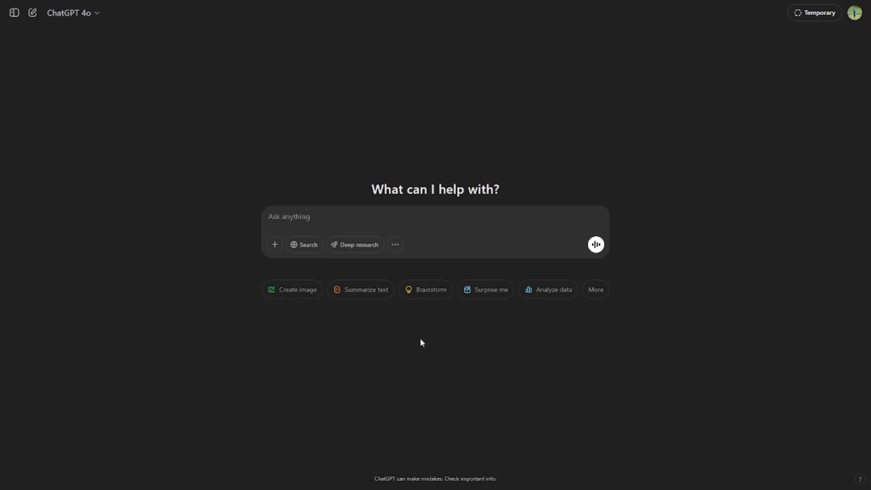
pyautogui.moveTo(432, 368)
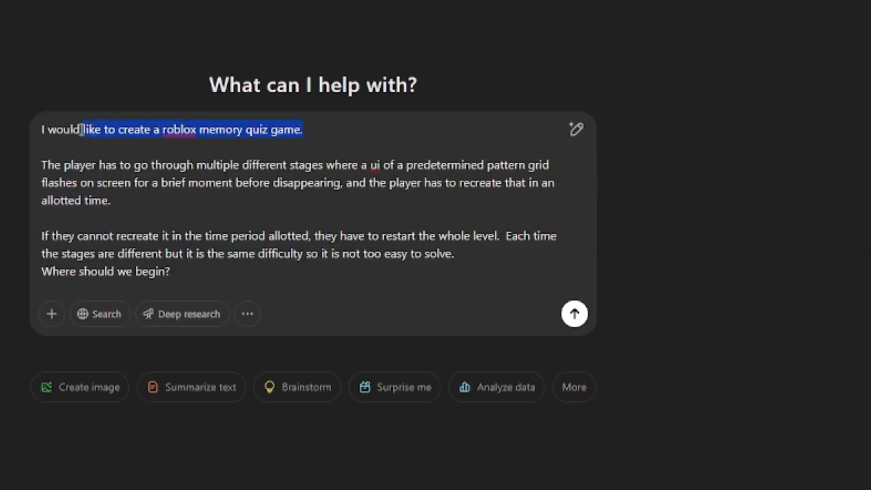
# Step: Highlight the game intro, gameplay loop and 'where to begin' question, then send the prompt
pyautogui.moveTo(81, 130); pyautogui.dragTo(41, 129)
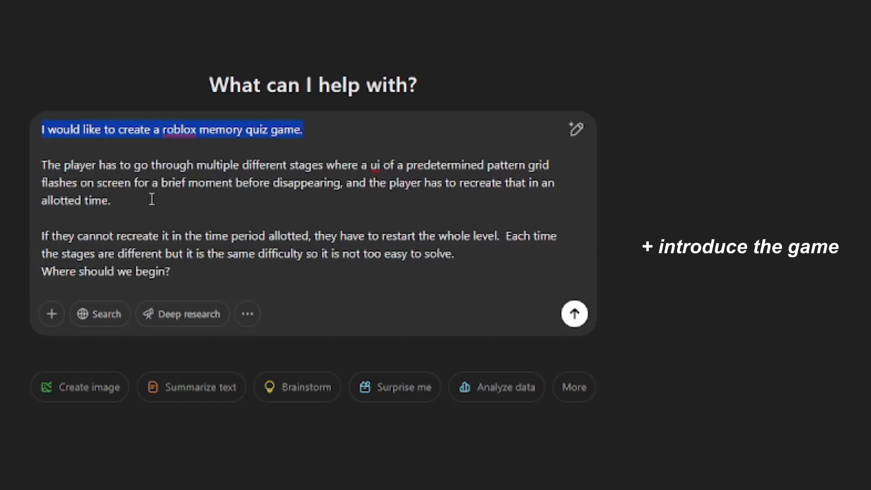
pyautogui.moveTo(118, 183); pyautogui.dragTo(114, 200)
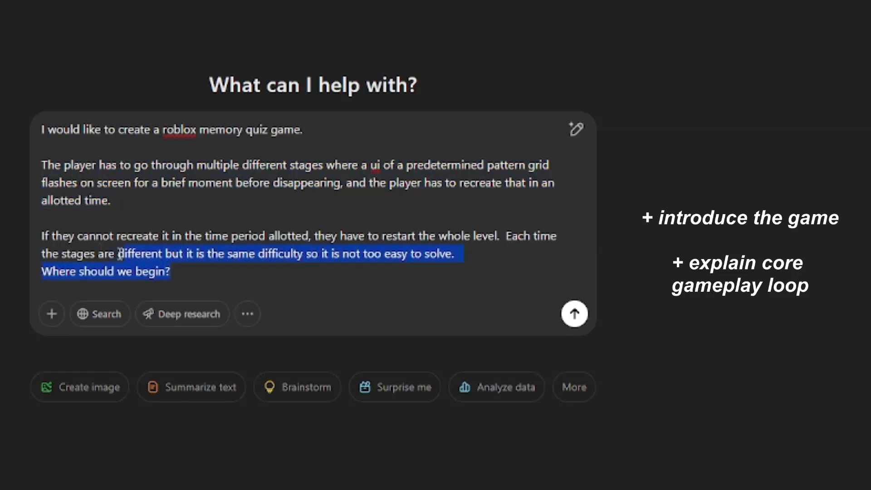
pyautogui.moveTo(117, 253); pyautogui.dragTo(41, 236)
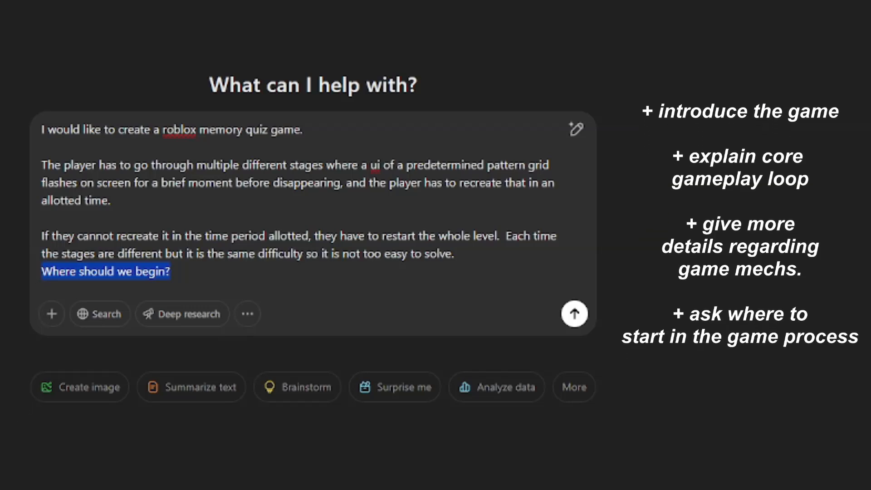
pyautogui.click(574, 314)
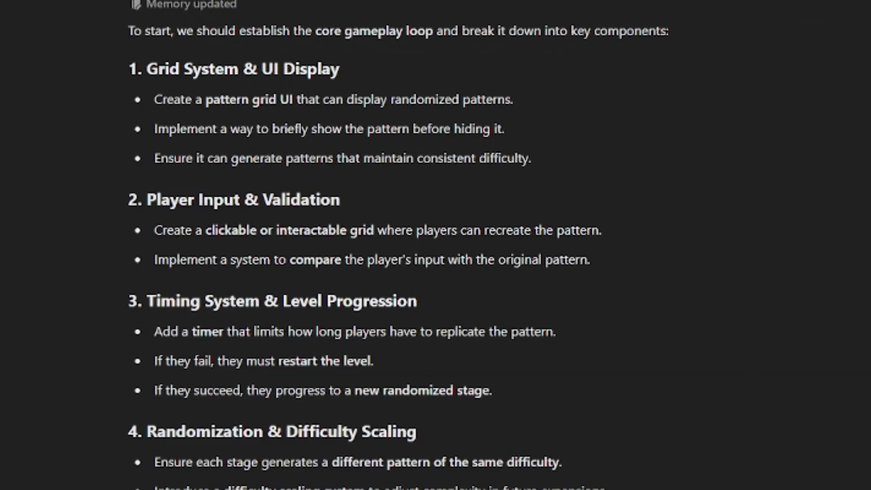
# Step: Read down the plan to the MemoryGameGui UI structure and Lua LocalScript
pyautogui.scroll(-3)
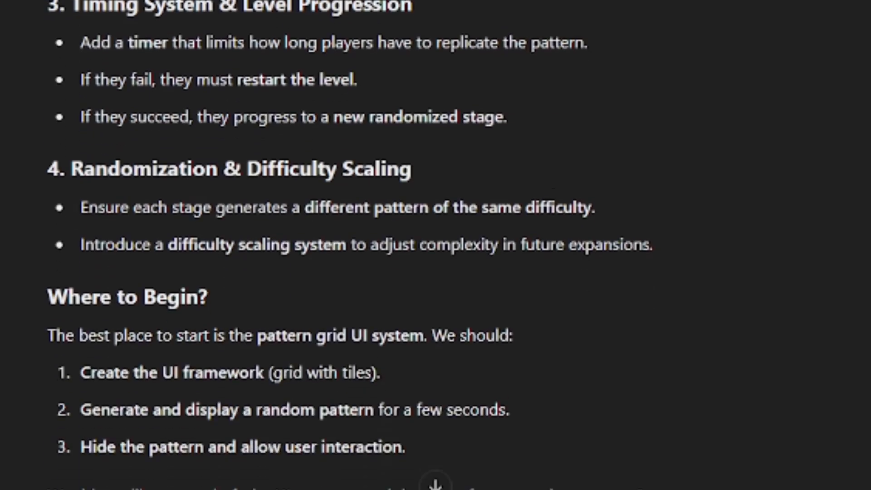
pyautogui.scroll(-3)
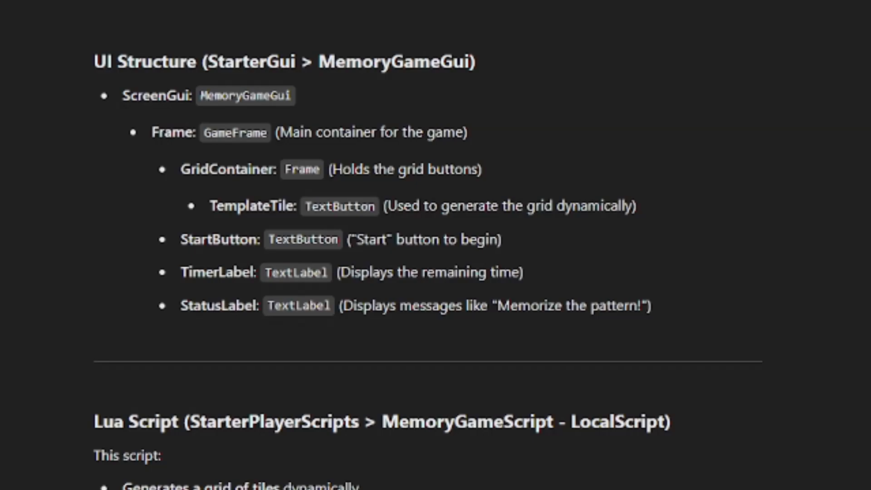
# Step: Send the 'BackgroundColor3 is not a valid member of UICorner' error report to ChatGPT
pyautogui.scroll(-3)
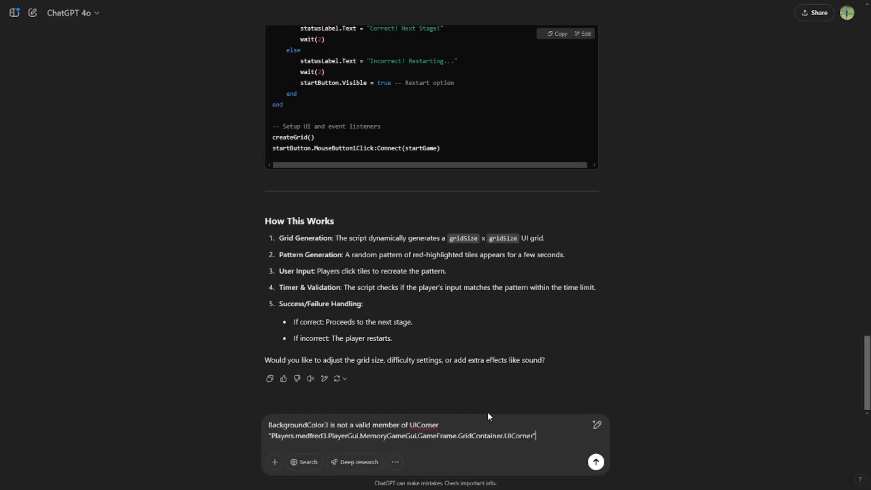
pyautogui.click(596, 462)
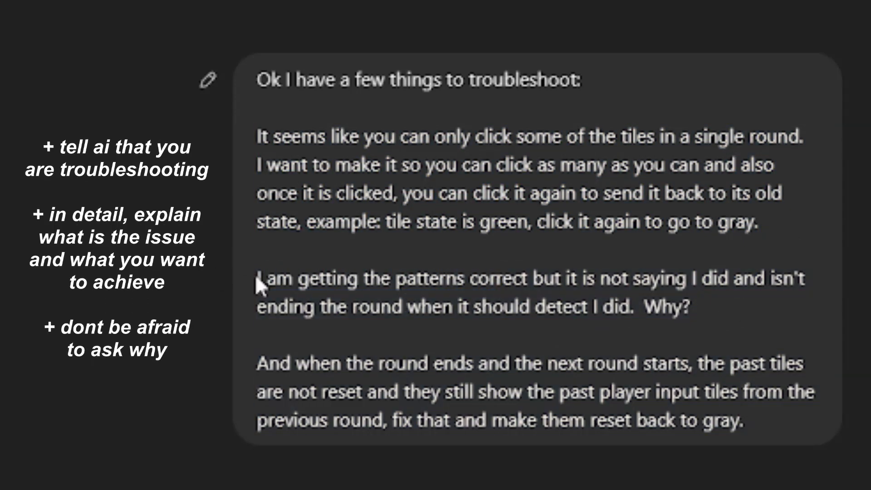
# Step: View the revised Memory Game Script in the canvas down to its grid-creation function
pyautogui.moveTo(259, 278); pyautogui.dragTo(689, 306)
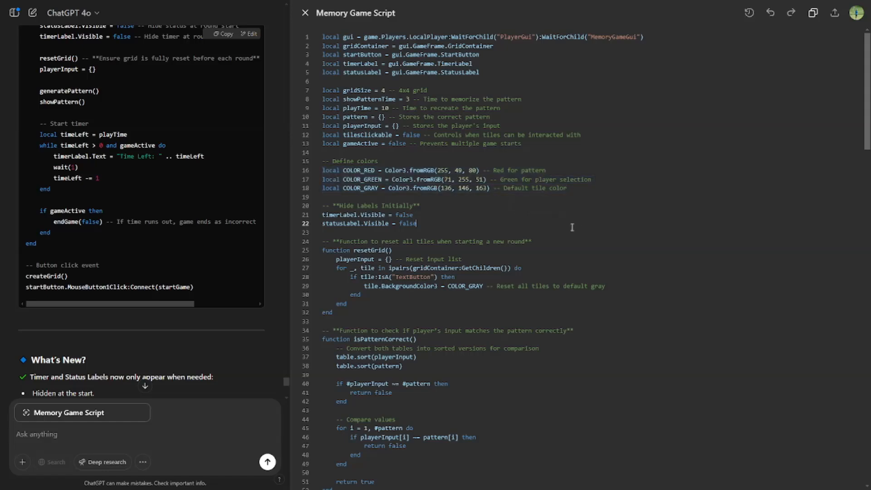
pyautogui.scroll(-3)
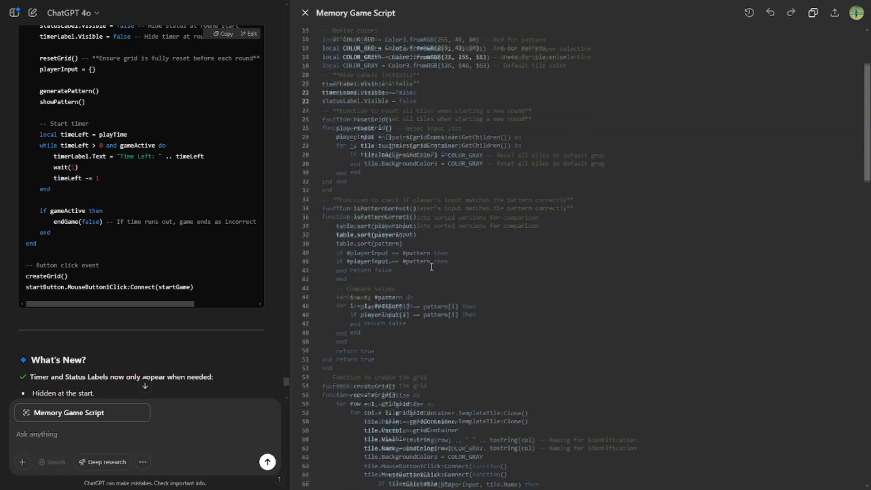